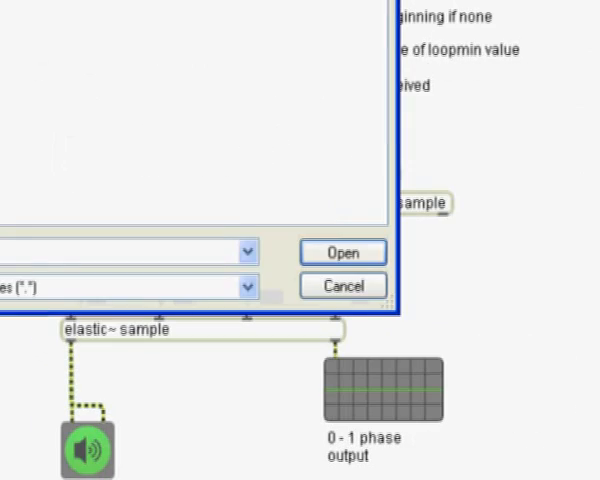
# - Load the chosen sound file into buffer~ sample and nudge playback speed to 1.04
pyautogui.click(344, 284)
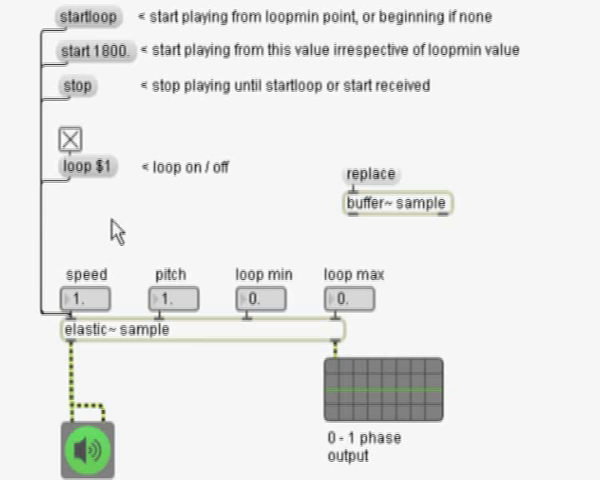
pyautogui.moveTo(82, 300); pyautogui.dragTo(84, 320)
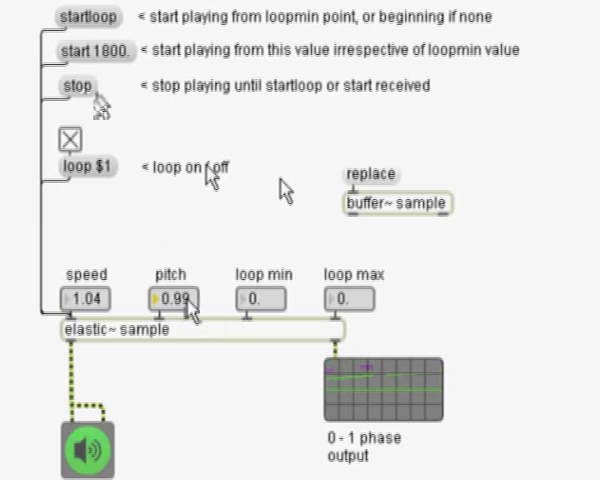
pyautogui.moveTo(272, 204)
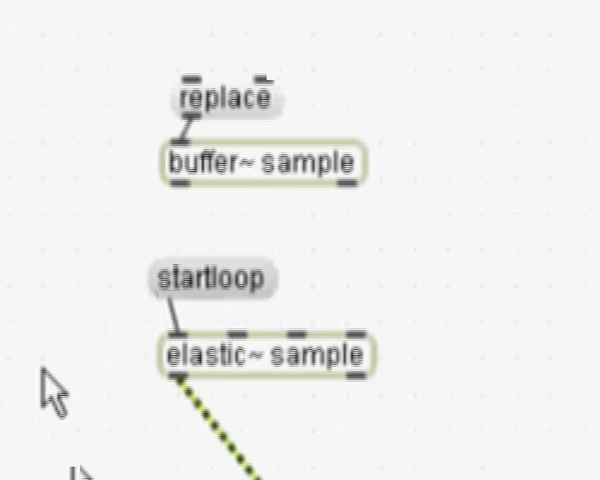
pyautogui.moveTo(40, 296)
pyautogui.write('loop 1')
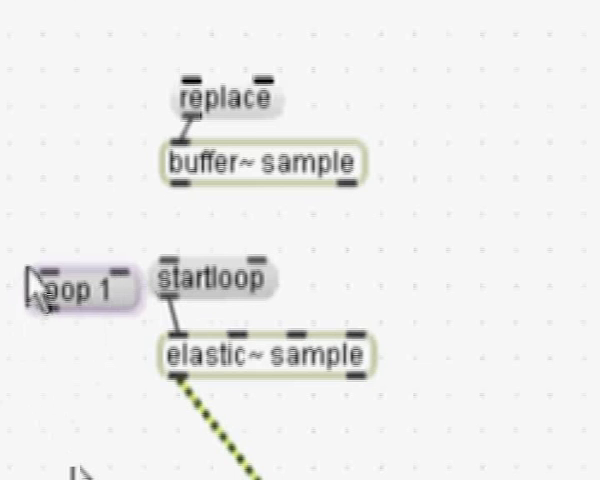
# - Place a loop 1 message box beside the startloop message
pyautogui.click(76, 284)
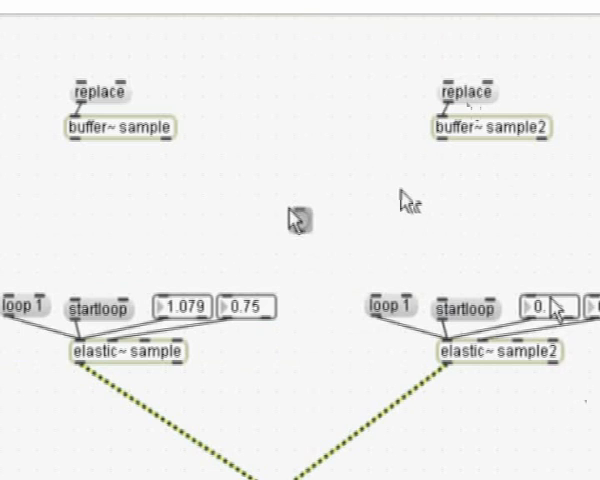
# - Position a bang button between the two elastic~ players to trigger both startloops
pyautogui.moveTo(70, 318); pyautogui.dragTo(300, 216)
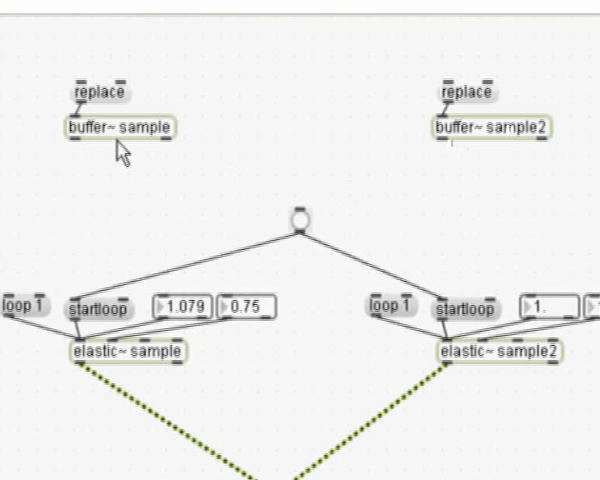
pyautogui.moveTo(364, 258)
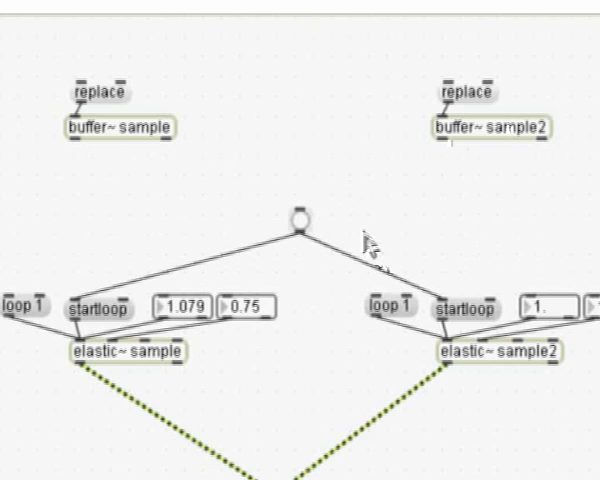
pyautogui.moveTo(356, 190)
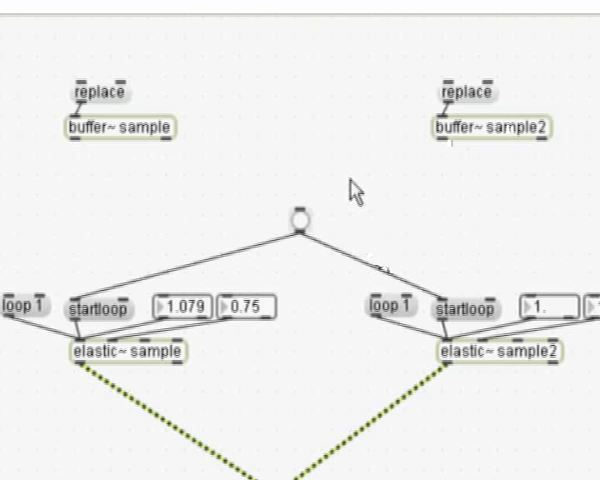
# - Add info~ sample objects for length ratio and start both loops together at speed 0.916
pyautogui.write('info~ sample')
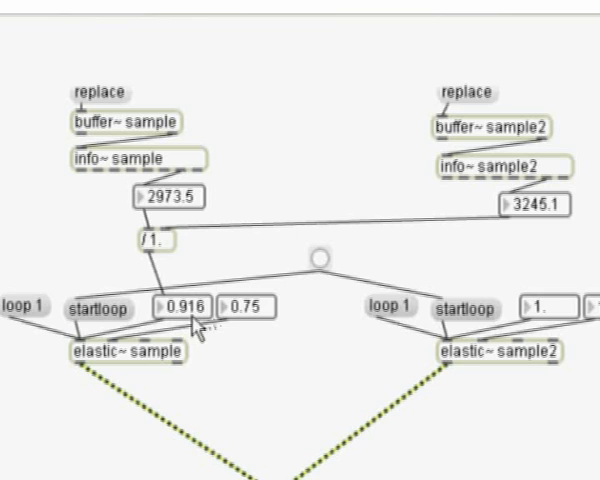
pyautogui.moveTo(424, 398)
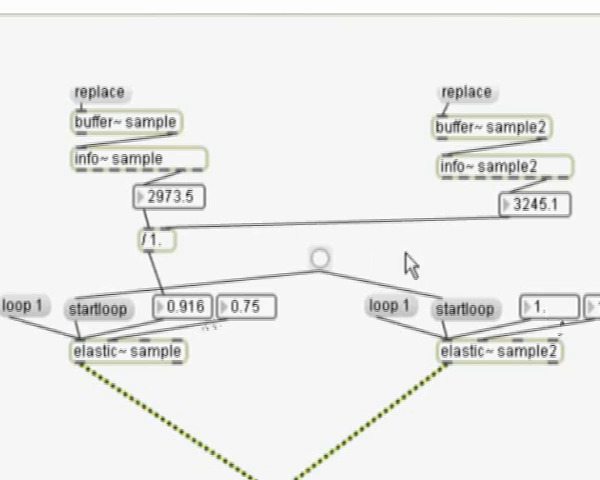
pyautogui.moveTo(334, 458)
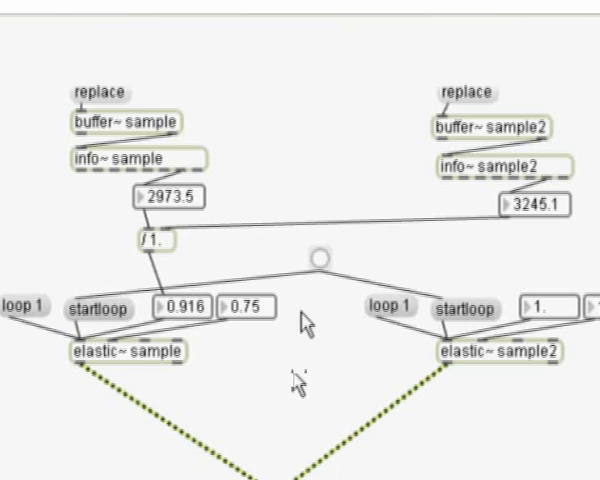
pyautogui.click(246, 306)
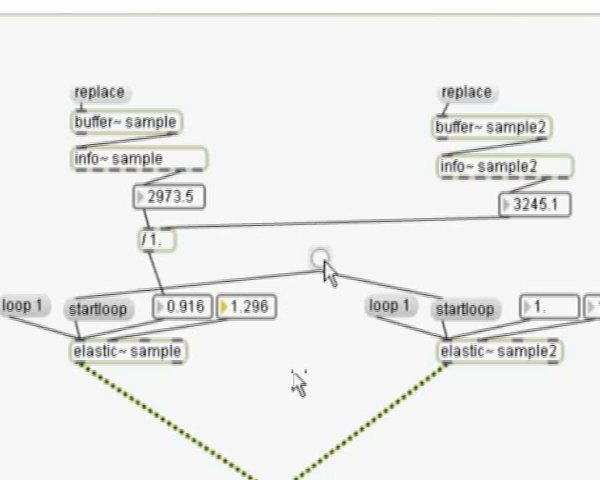
pyautogui.click(320, 256)
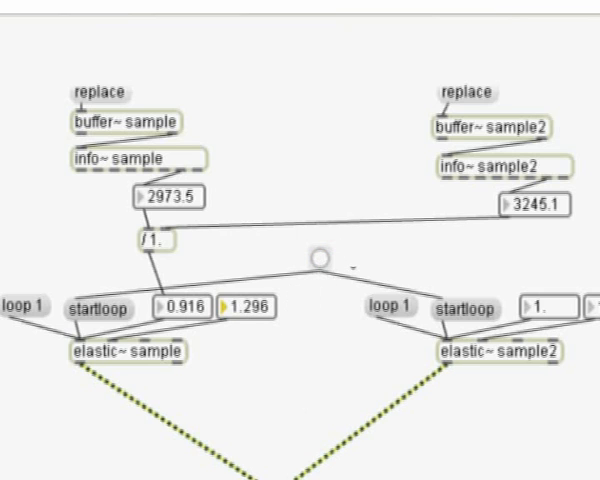
pyautogui.moveTo(300, 368)
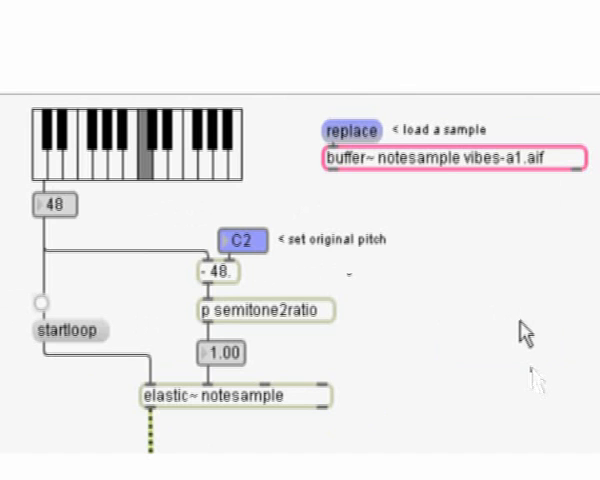
pyautogui.moveTo(484, 296)
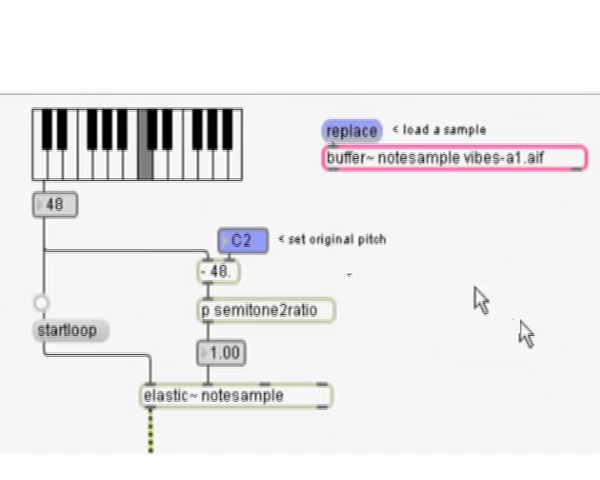
pyautogui.moveTo(218, 412)
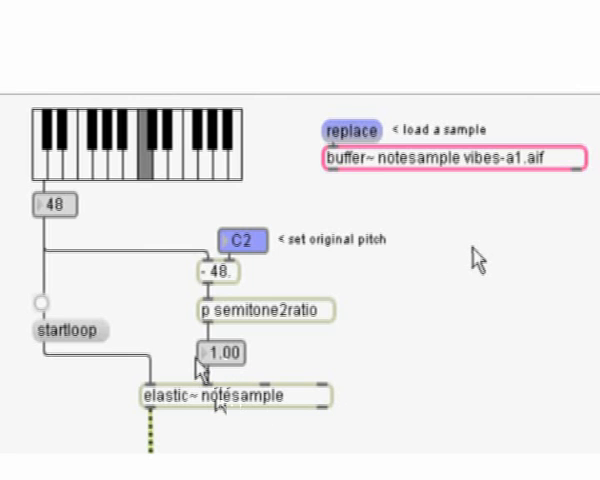
pyautogui.moveTo(130, 232)
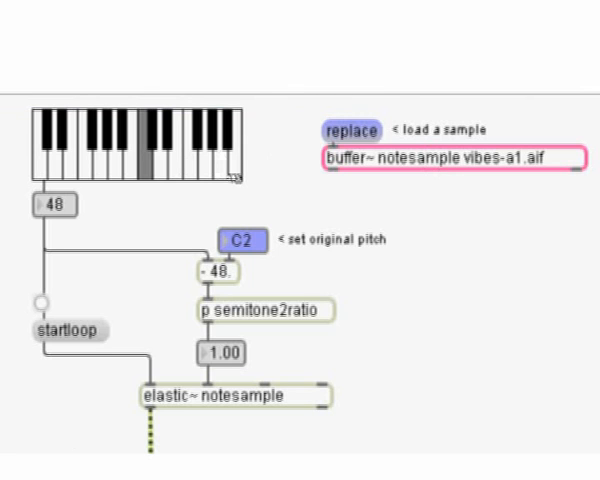
pyautogui.moveTo(90, 348)
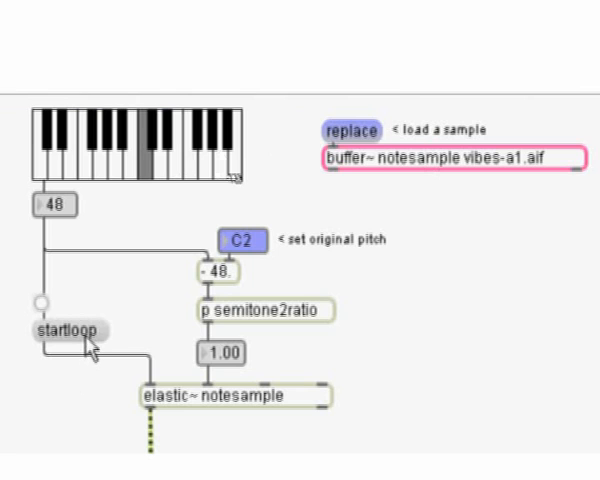
pyautogui.moveTo(166, 192)
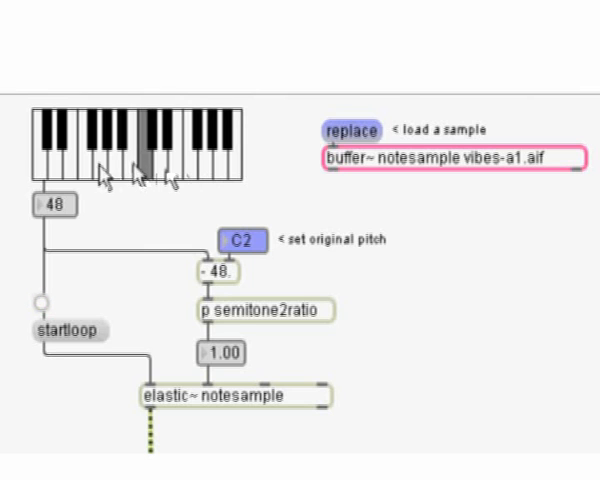
# - Play a low kslider key giving note 36 and playback ratio 0.50
pyautogui.click(44, 160)
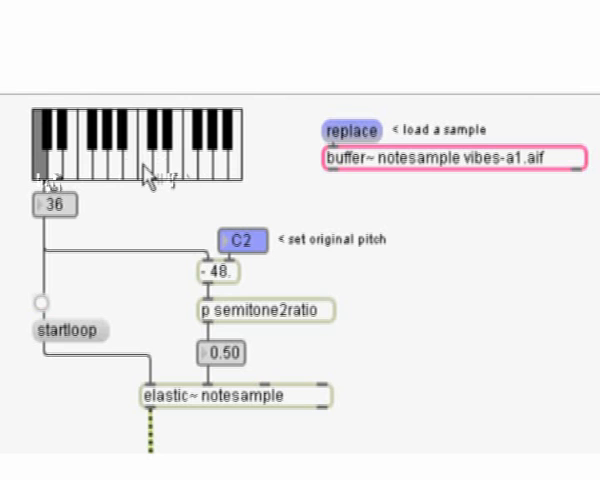
pyautogui.moveTo(408, 256)
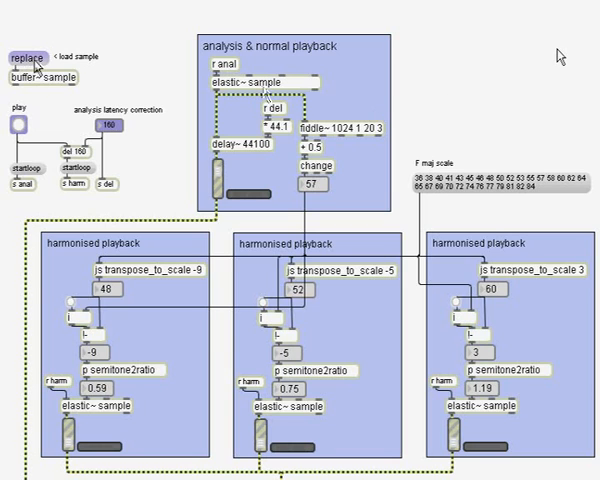
# - Use the replace message to choose a sample from the elastic folder for the harmonizer
pyautogui.click(28, 56)
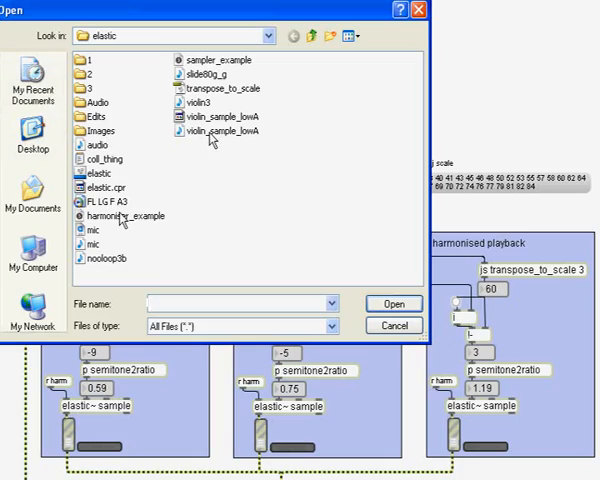
pyautogui.click(392, 324)
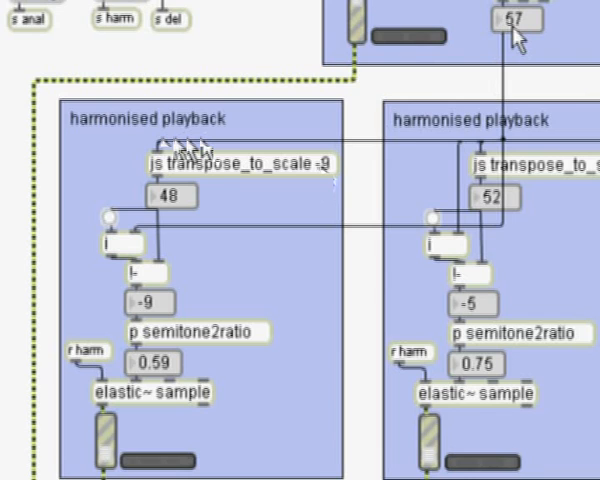
pyautogui.moveTo(230, 168)
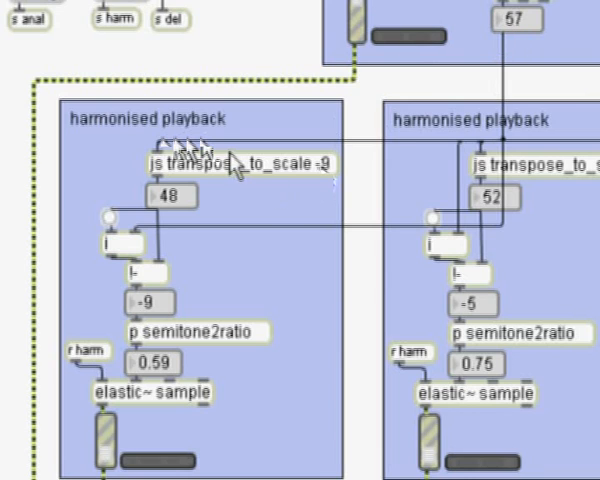
pyautogui.moveTo(584, 12)
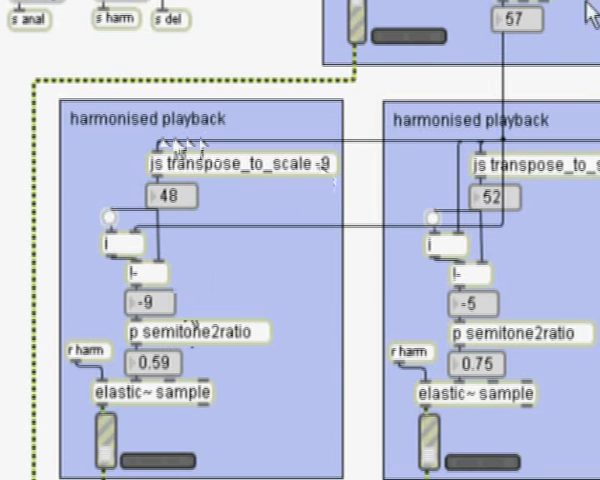
pyautogui.moveTo(198, 348)
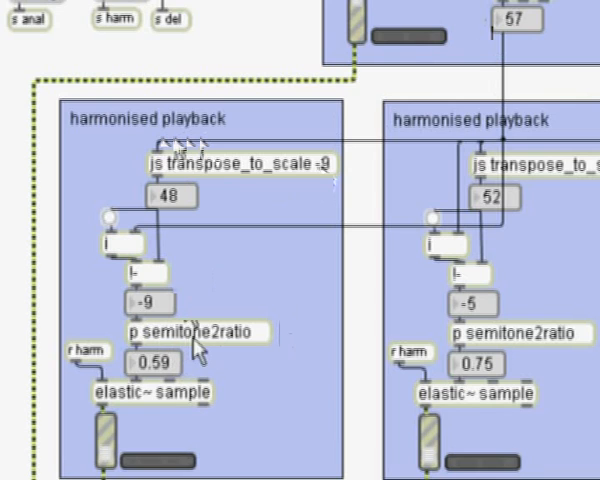
pyautogui.moveTo(176, 376)
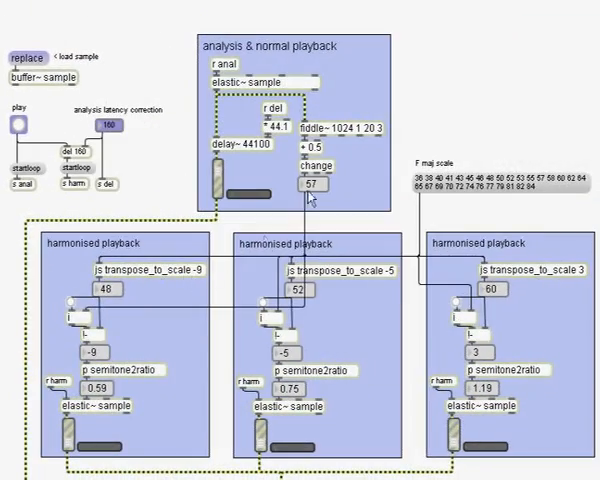
pyautogui.moveTo(158, 280)
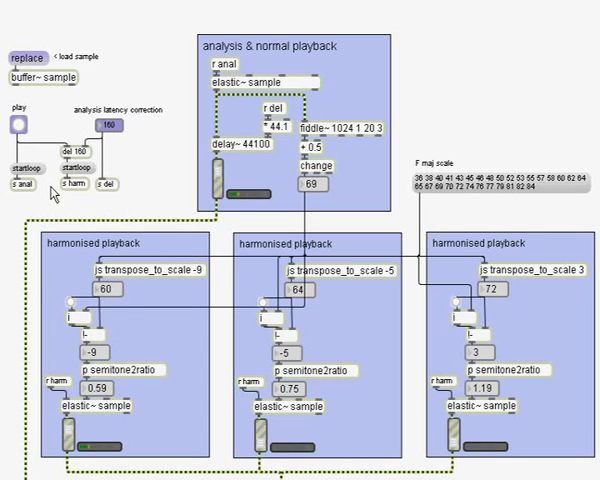
pyautogui.moveTo(12, 200)
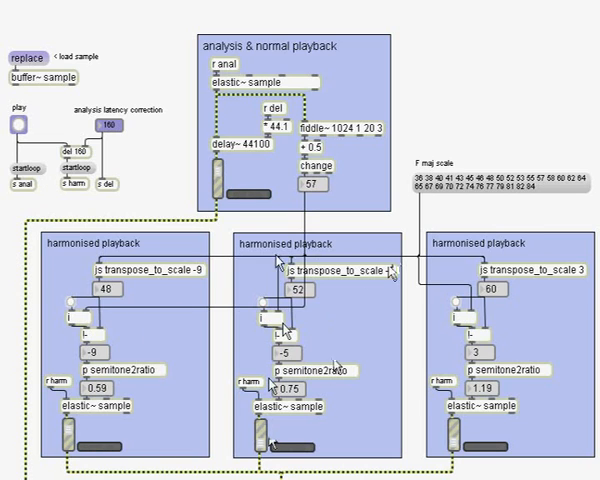
pyautogui.moveTo(370, 304)
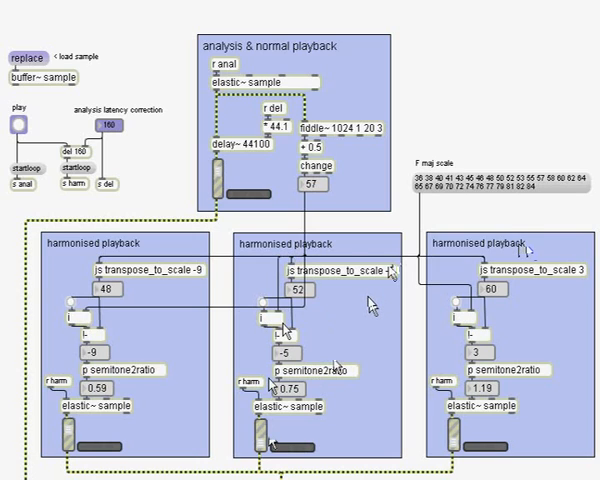
pyautogui.moveTo(352, 292)
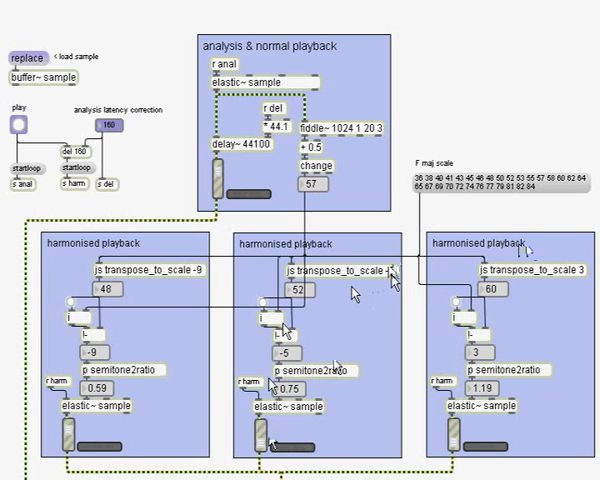